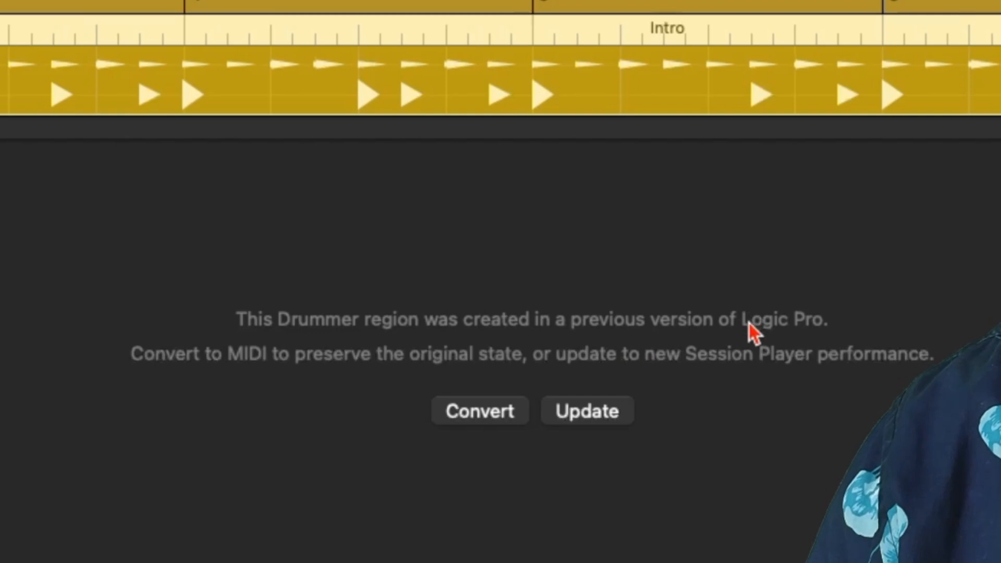
mouse_move(112, 412)
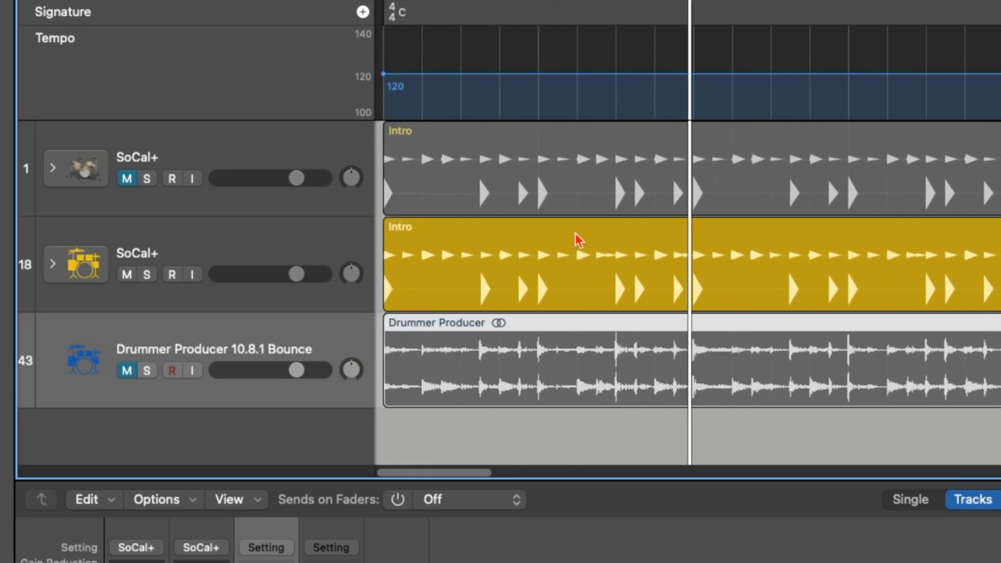
mouse_move(274, 206)
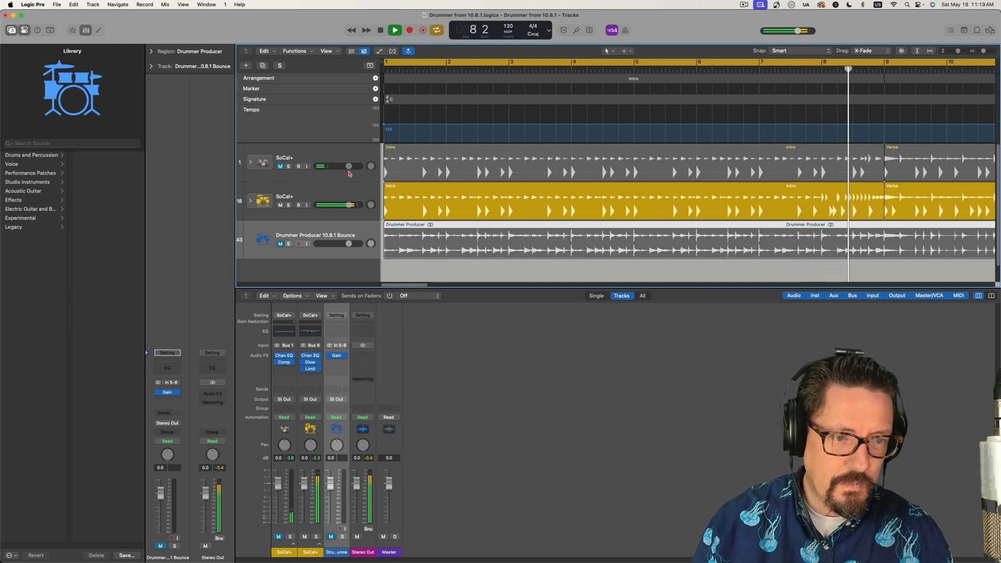
Step: Expand the original SoCal+ drum track stack to show its Overheads and Kick In kit-piece tracks
left_click(393, 30)
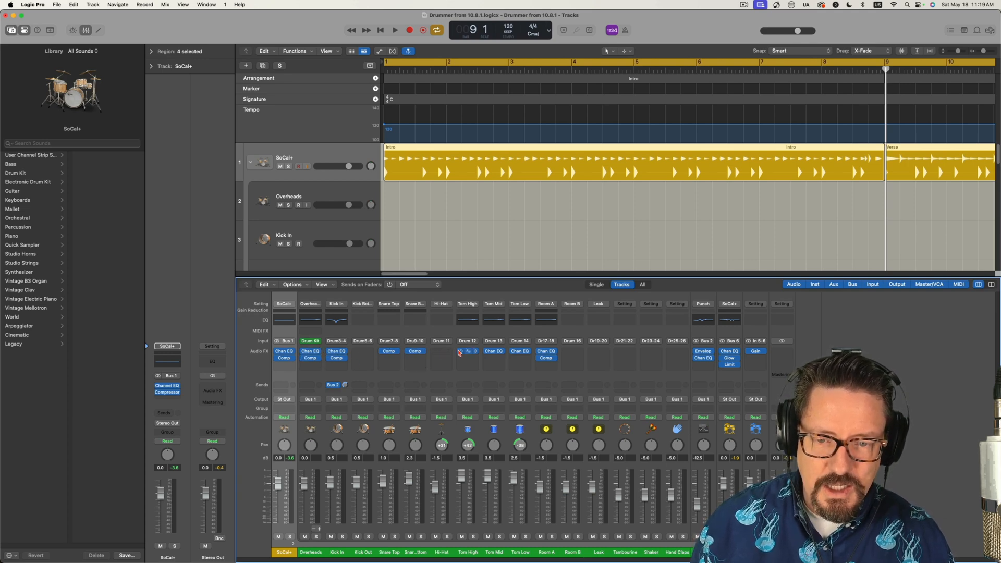
mouse_move(466, 351)
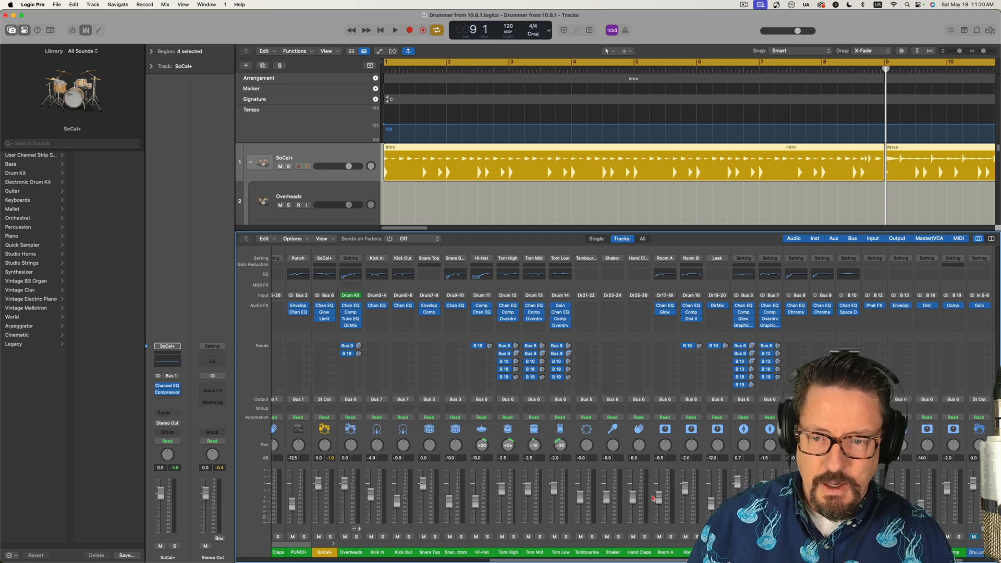
scroll("left", 3)
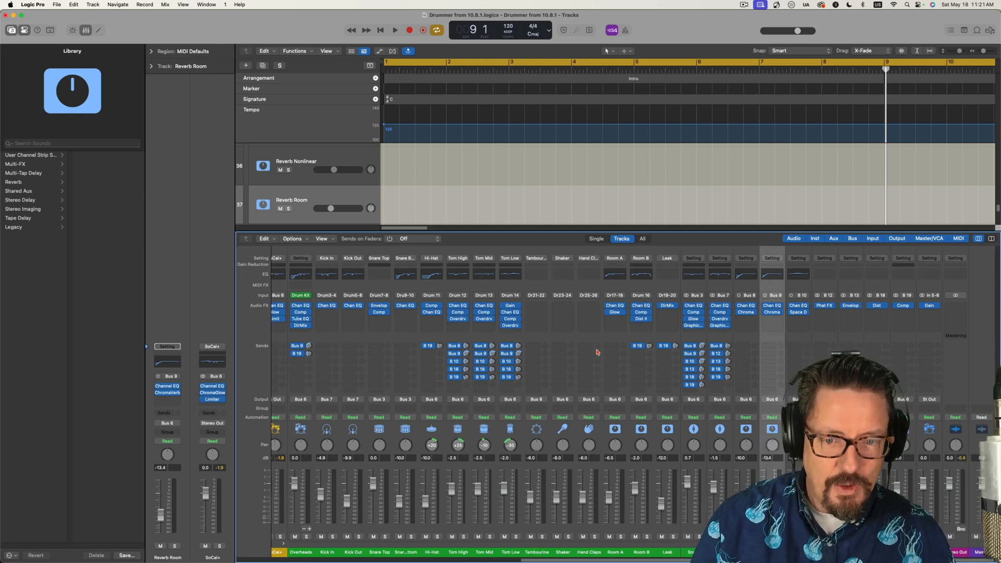
mouse_move(524, 338)
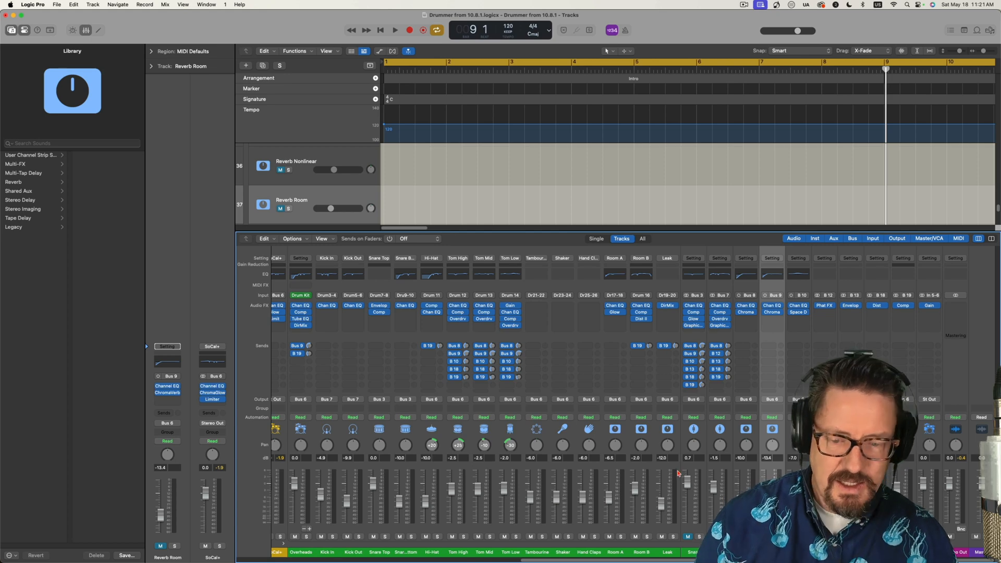
Step: Collapse the original SoCal+ drum stack back to a single track
left_click(393, 30)
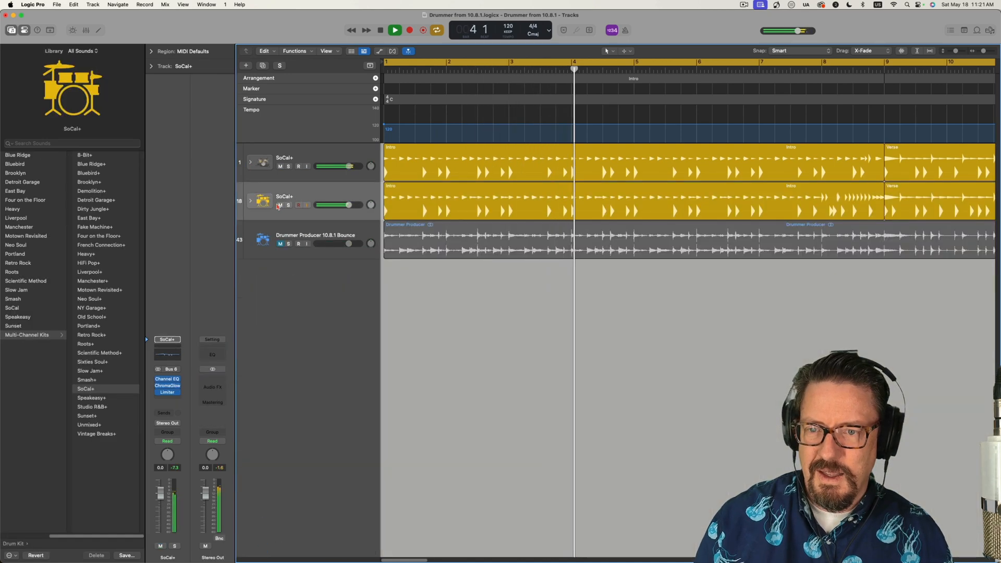
Step: Solo the original SoCal+ drum track and bring up its ChromaGlow plug-in showing the Squeeze model
left_click(288, 206)
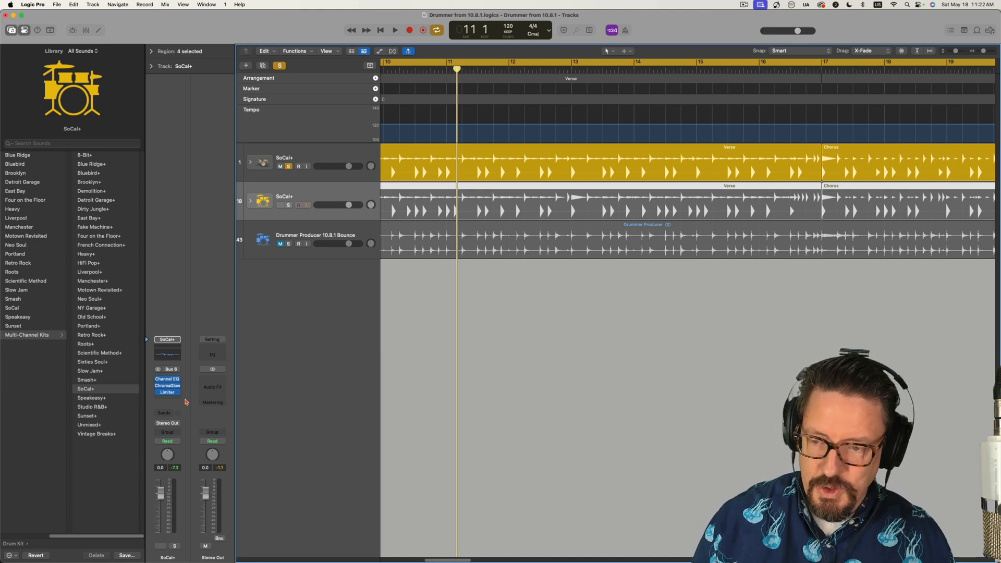
left_click(166, 386)
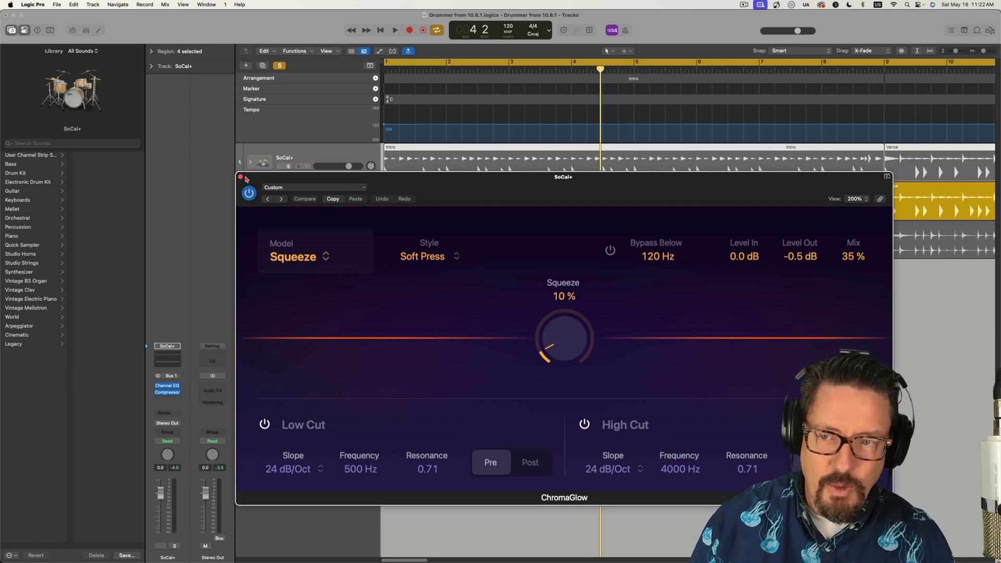
Step: Close ChromaGlow and expand the new SoCal+ track into its Overheads, Kick, Snare, Hi-Hat and Tom tracks
left_click(240, 177)
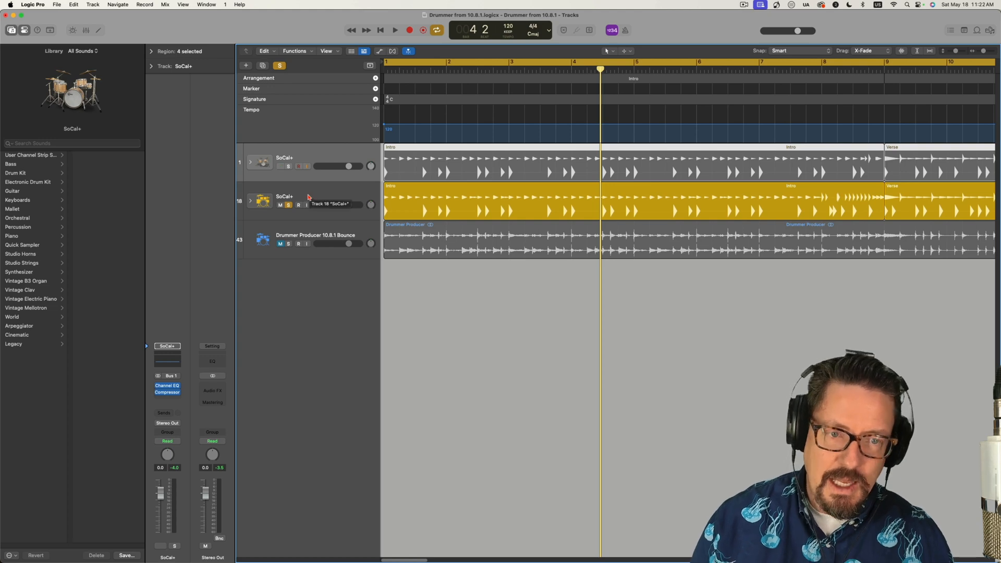
mouse_move(241, 286)
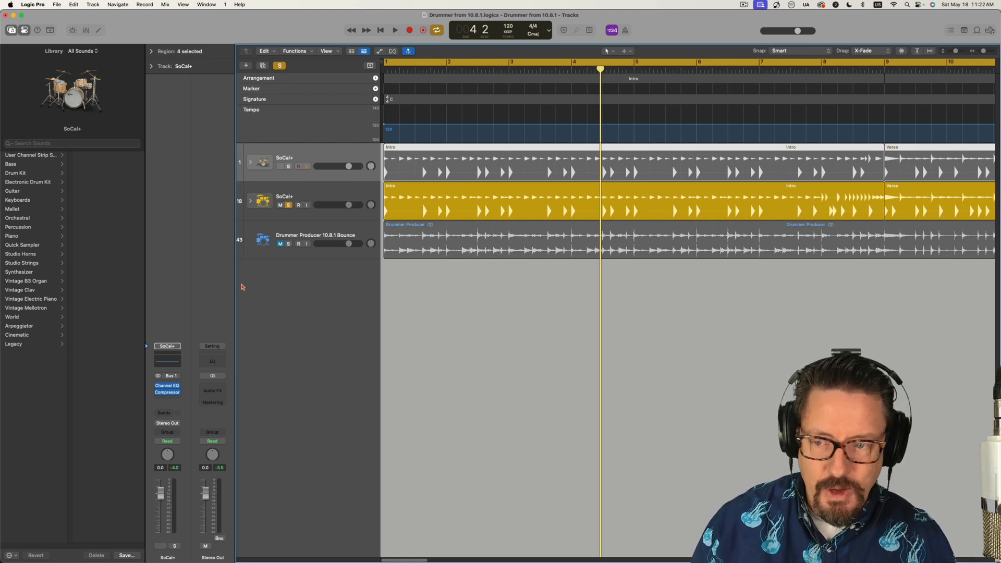
left_click(27, 334)
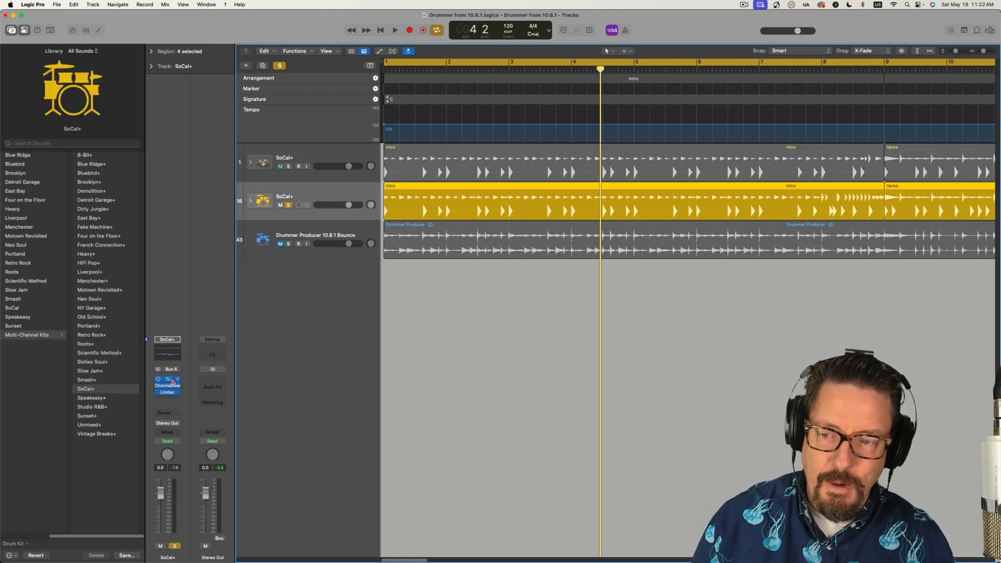
left_click(251, 203)
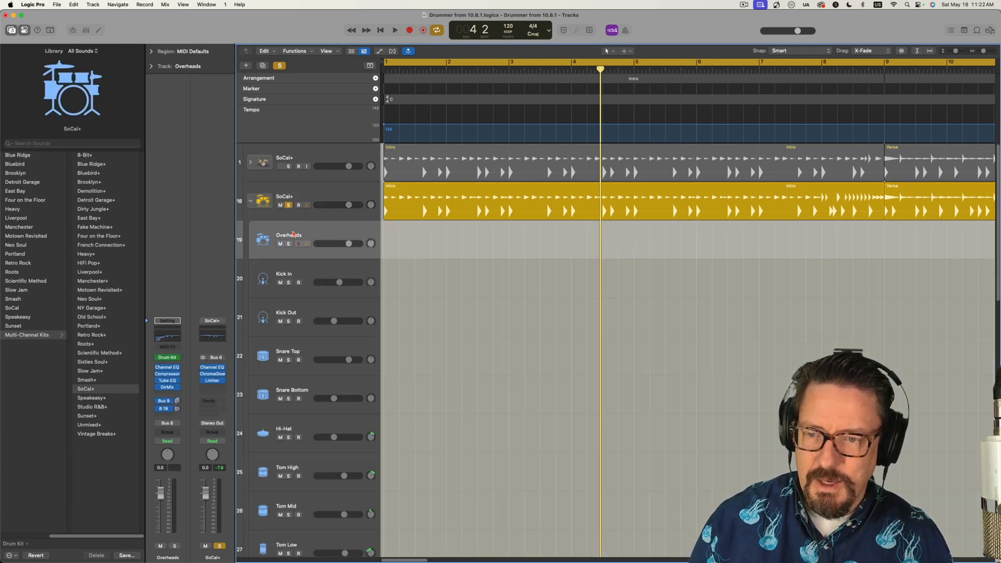
Step: Show both Drum Kit Designer windows side by side and scroll their Kicks lists to compare the kits
double_click(263, 240)
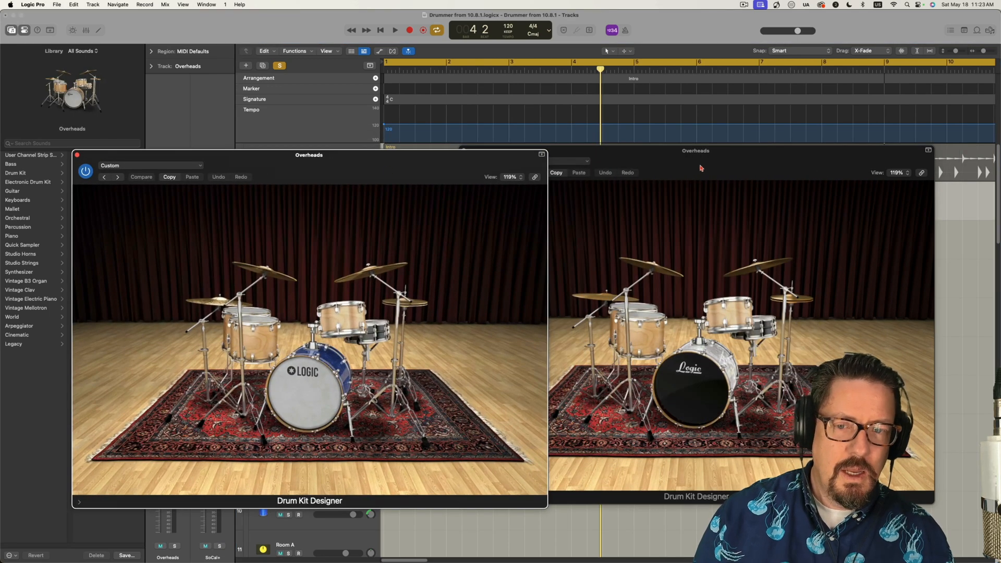
left_click_drag(309, 155, 268, 138)
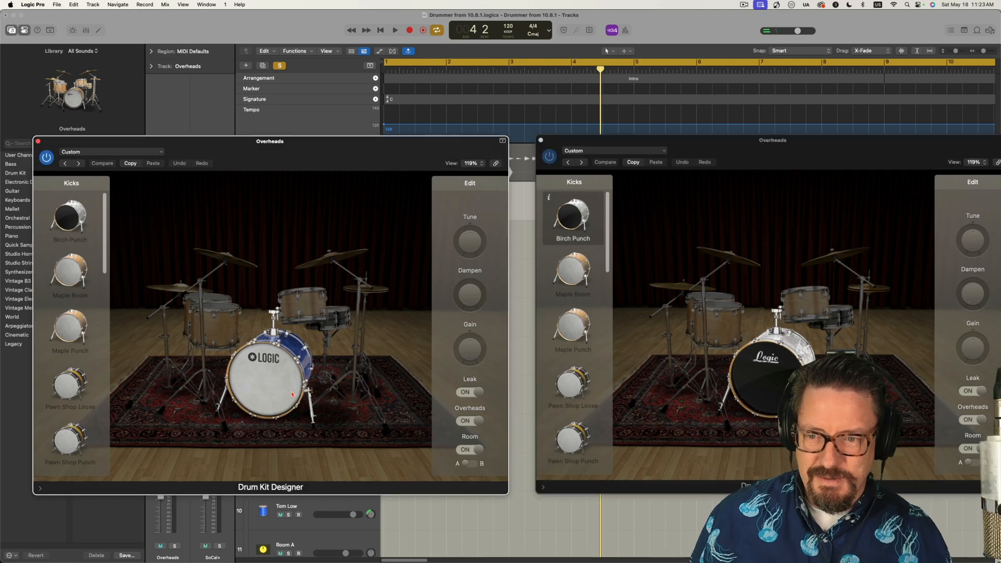
scroll("down", 3)
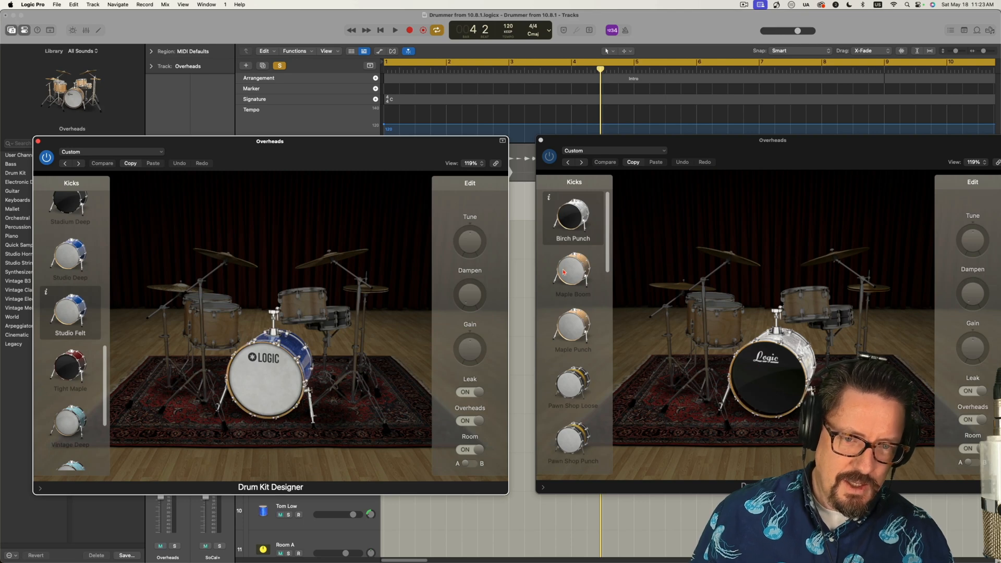
scroll("down", 3)
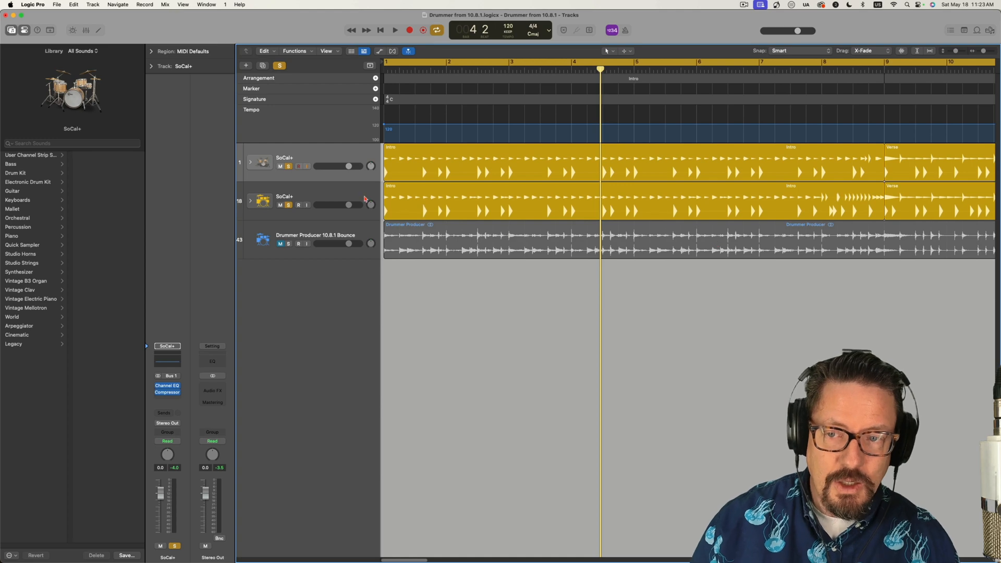
mouse_move(309, 193)
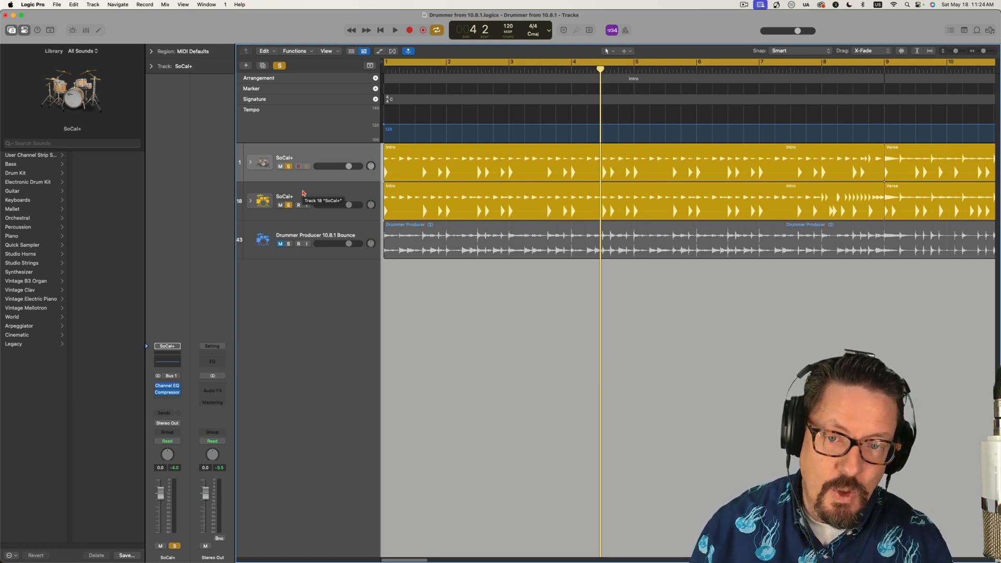
mouse_move(304, 251)
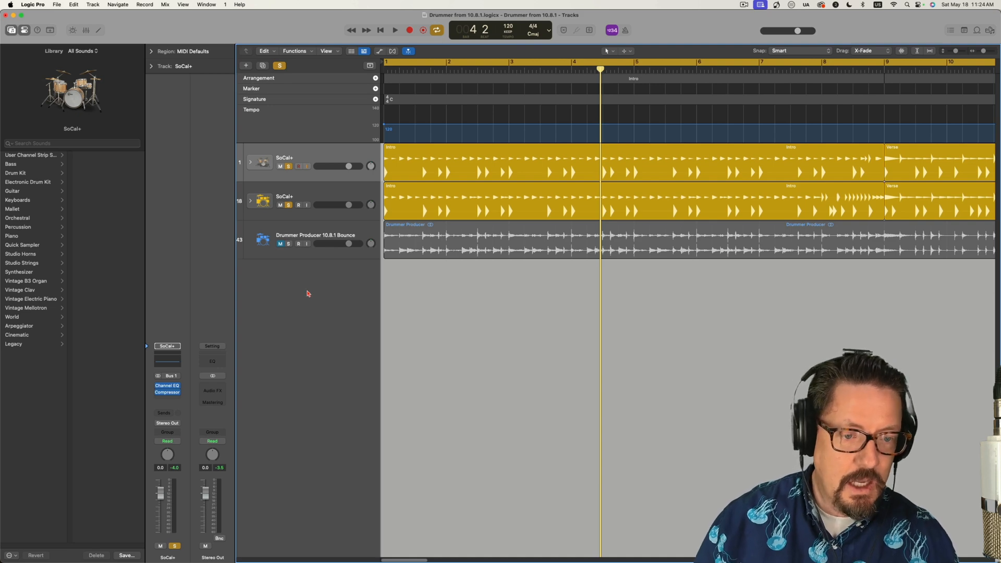
mouse_move(421, 237)
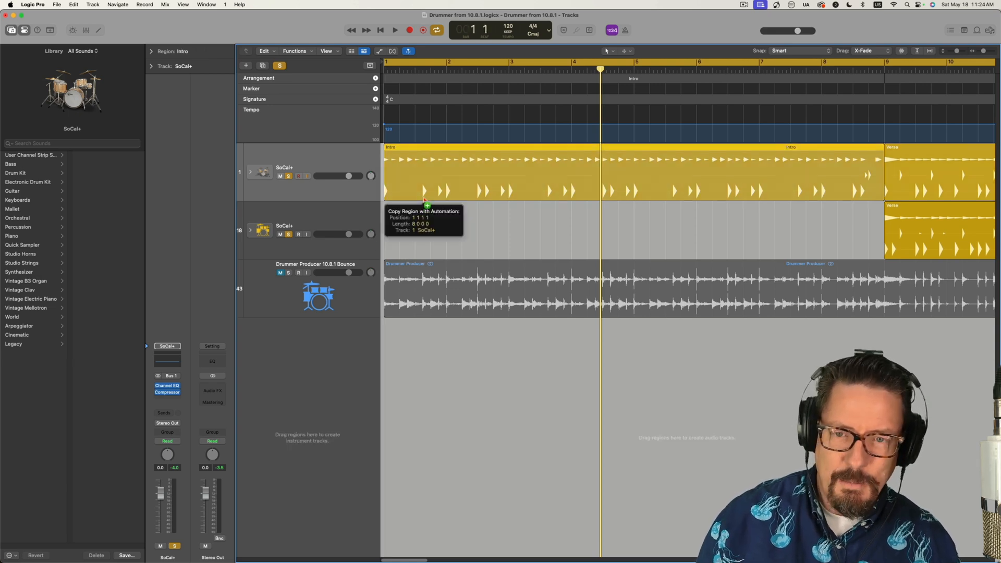
Step: Option-drag the Intro Drummer region from track 1 to bar 1 of track 18 as a copy
left_click_drag(425, 204, 447, 232)
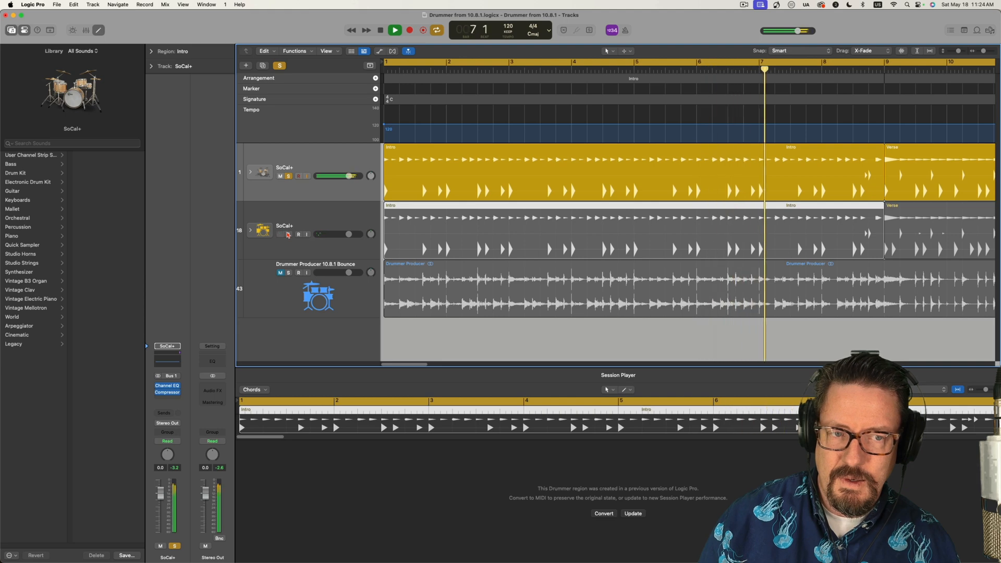
left_click(394, 30)
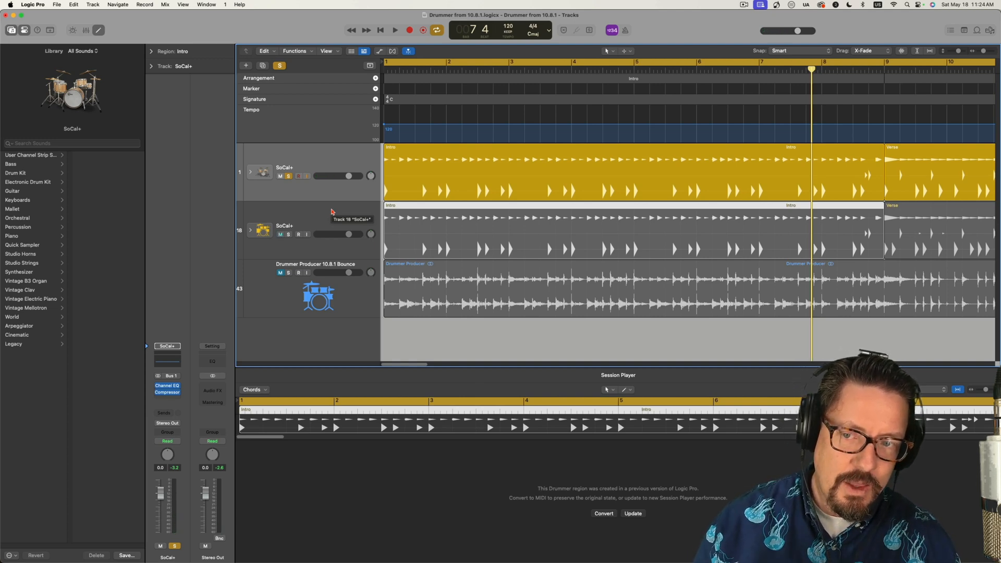
left_click(288, 234)
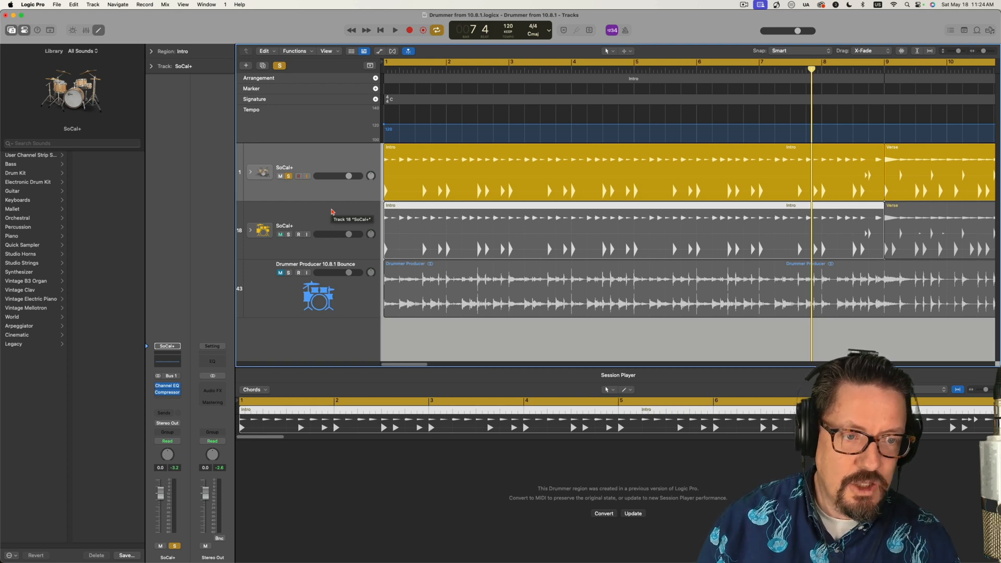
left_click(288, 235)
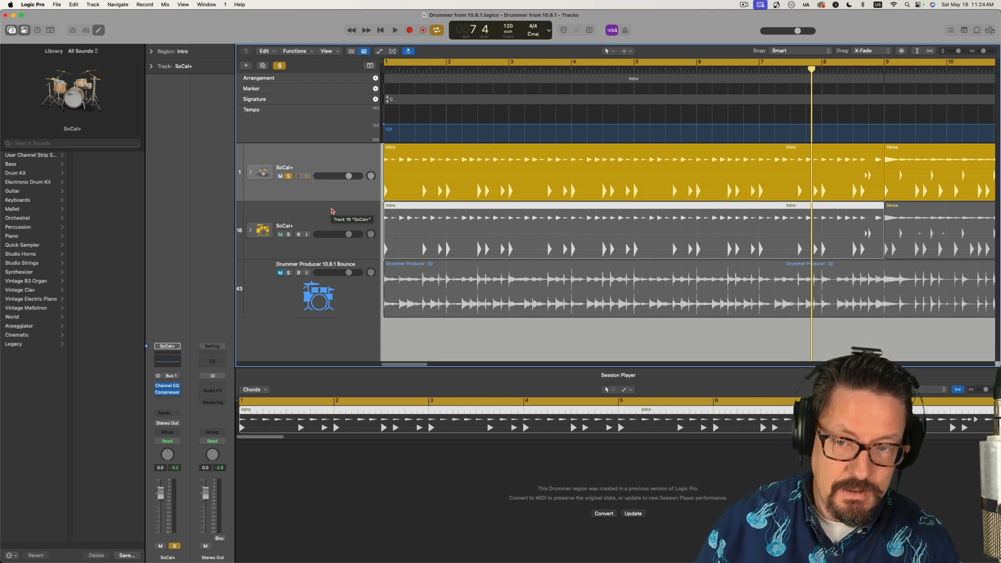
left_click(279, 235)
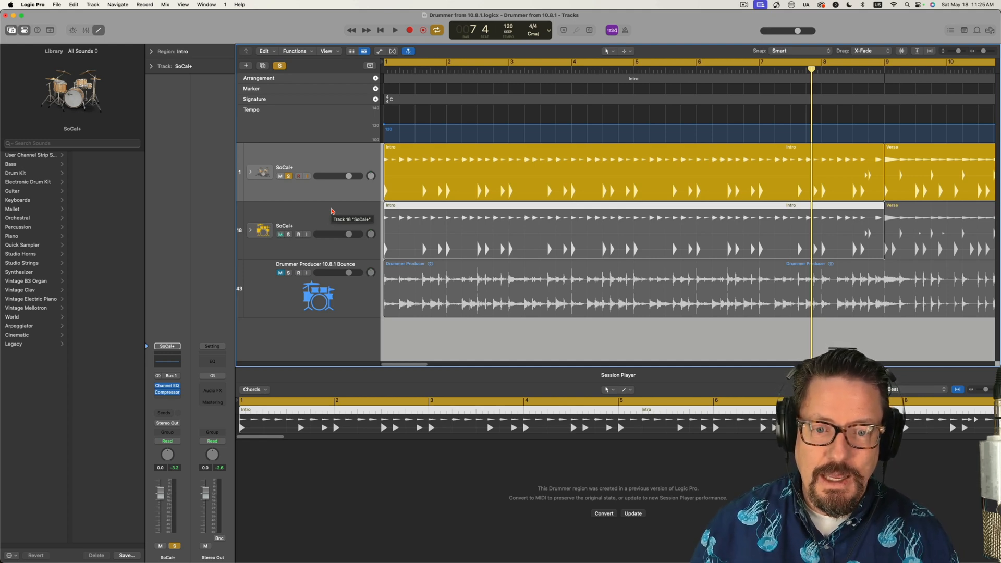
left_click(279, 234)
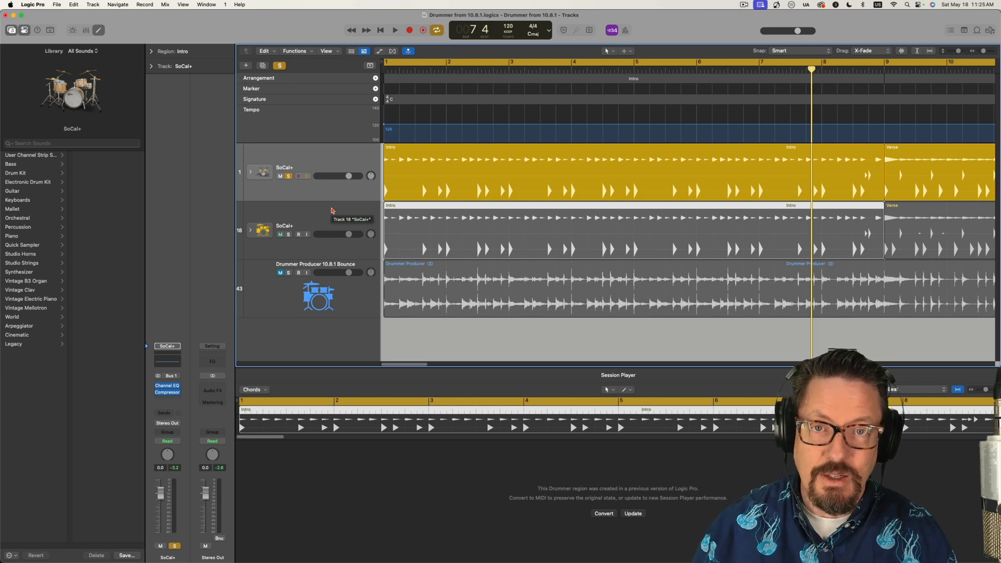
left_click(279, 235)
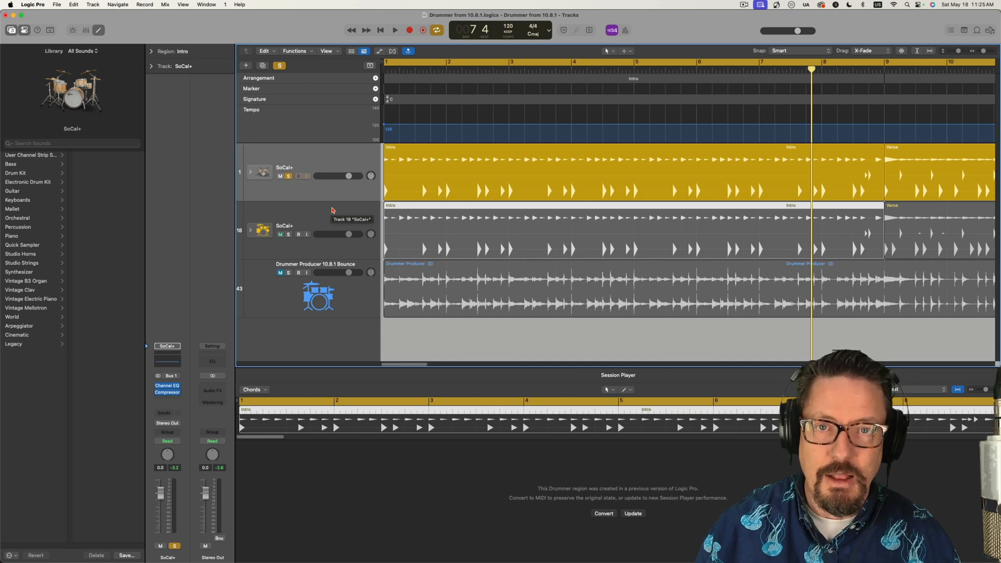
left_click(279, 234)
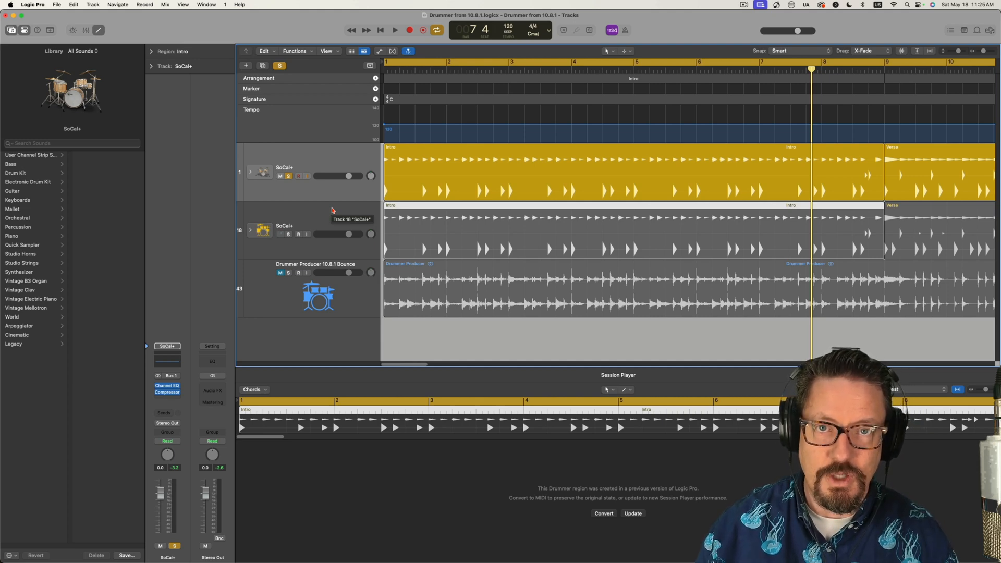